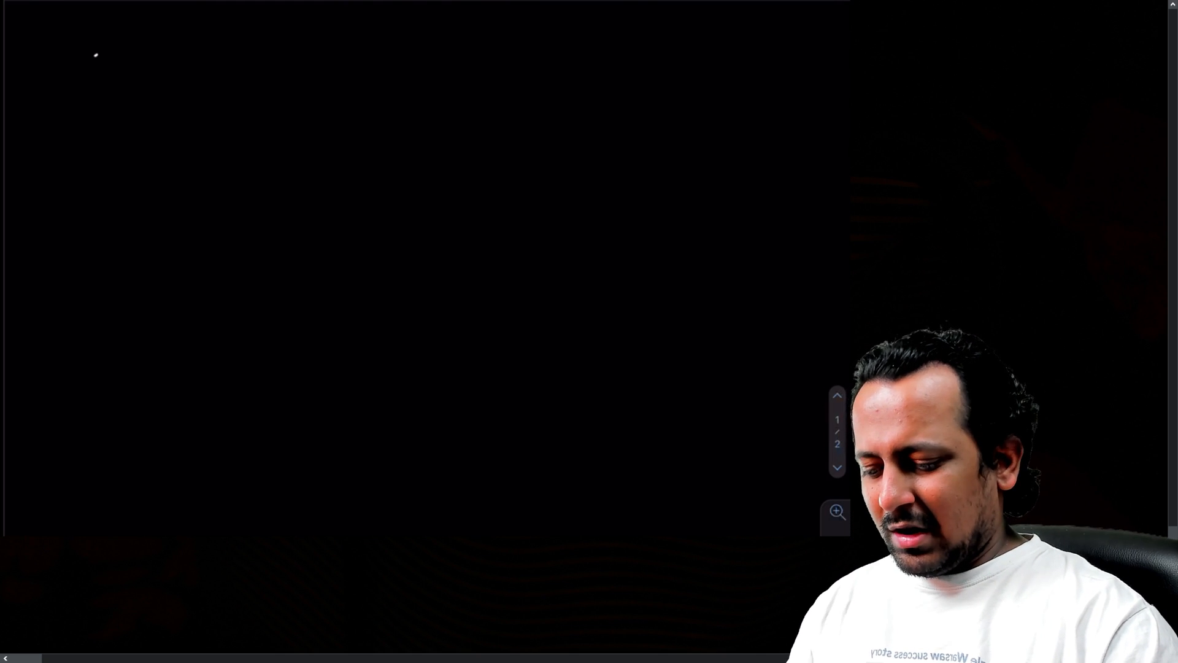
# Handwrite the heading 'Stemming' and begin 'Lemmat' on the line below it.
pyautogui.write('Ste')
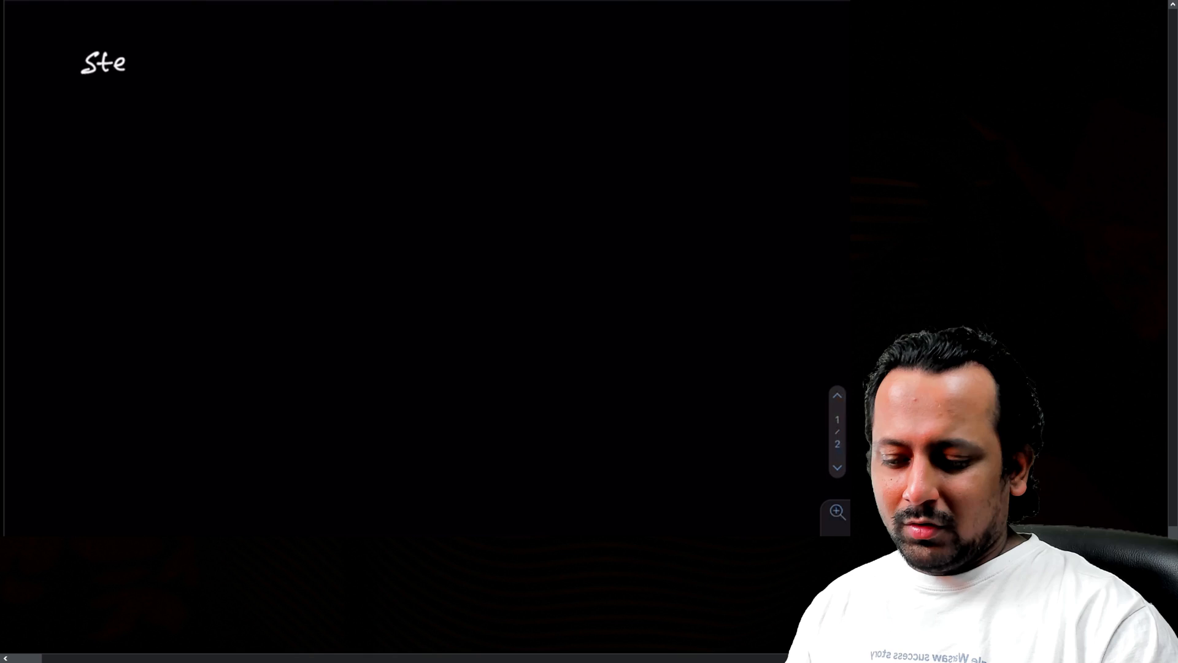
pyautogui.write('n')
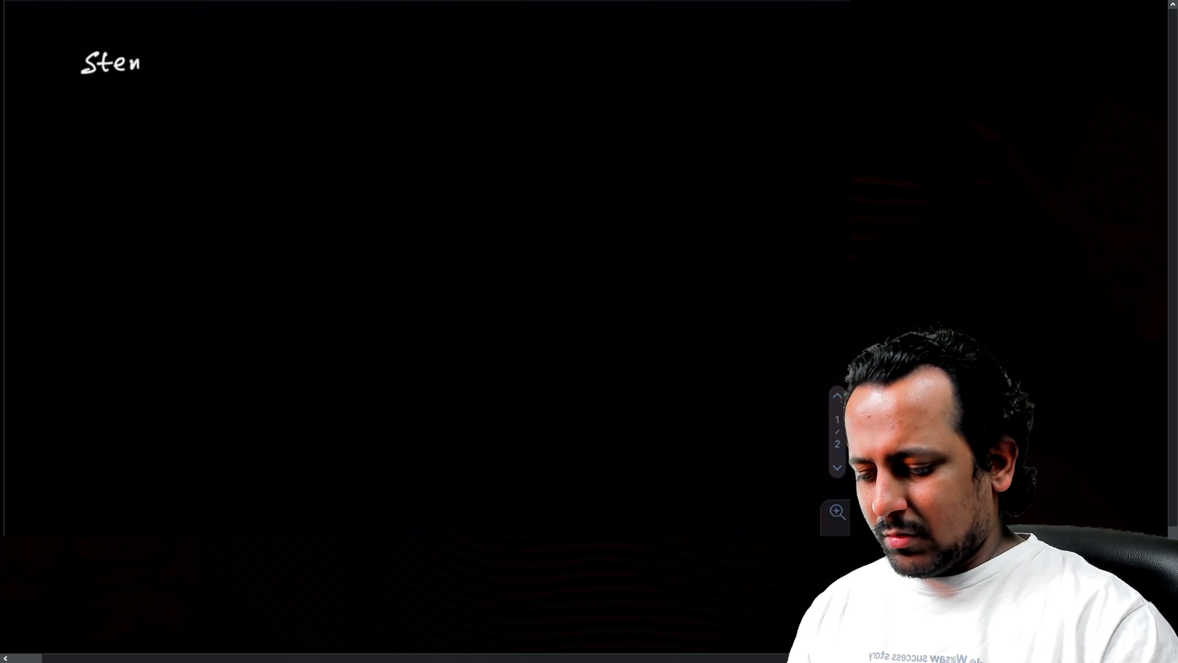
pyautogui.write('mimi')
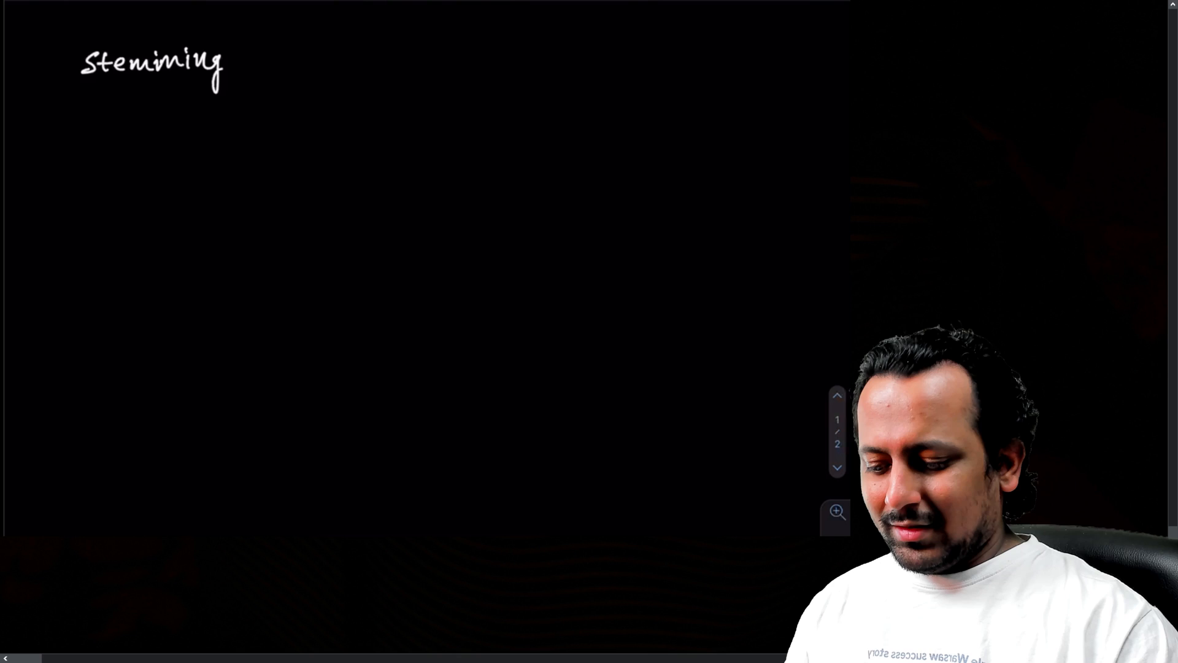
pyautogui.click(94, 142)
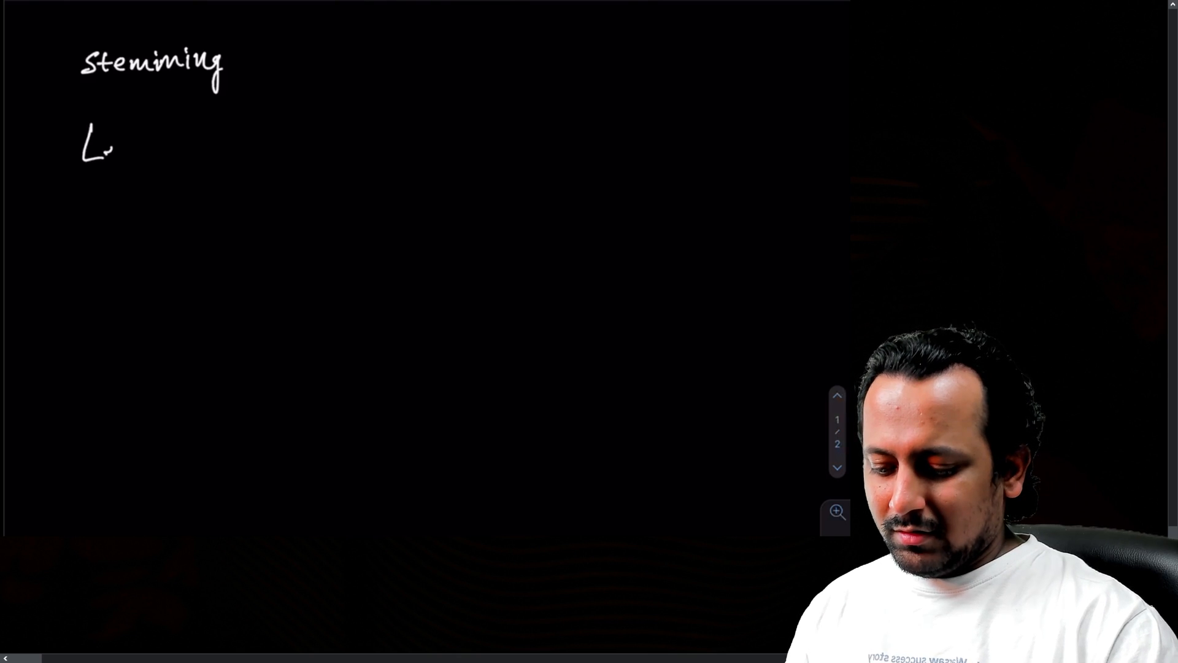
pyautogui.write('Lemmal')
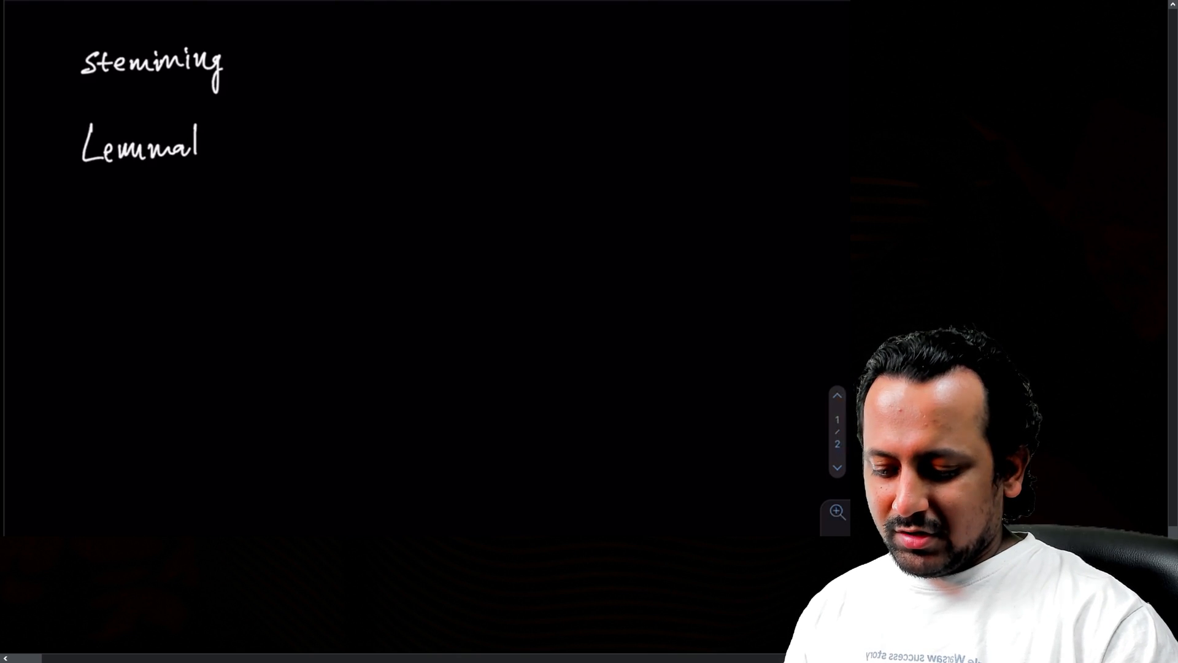